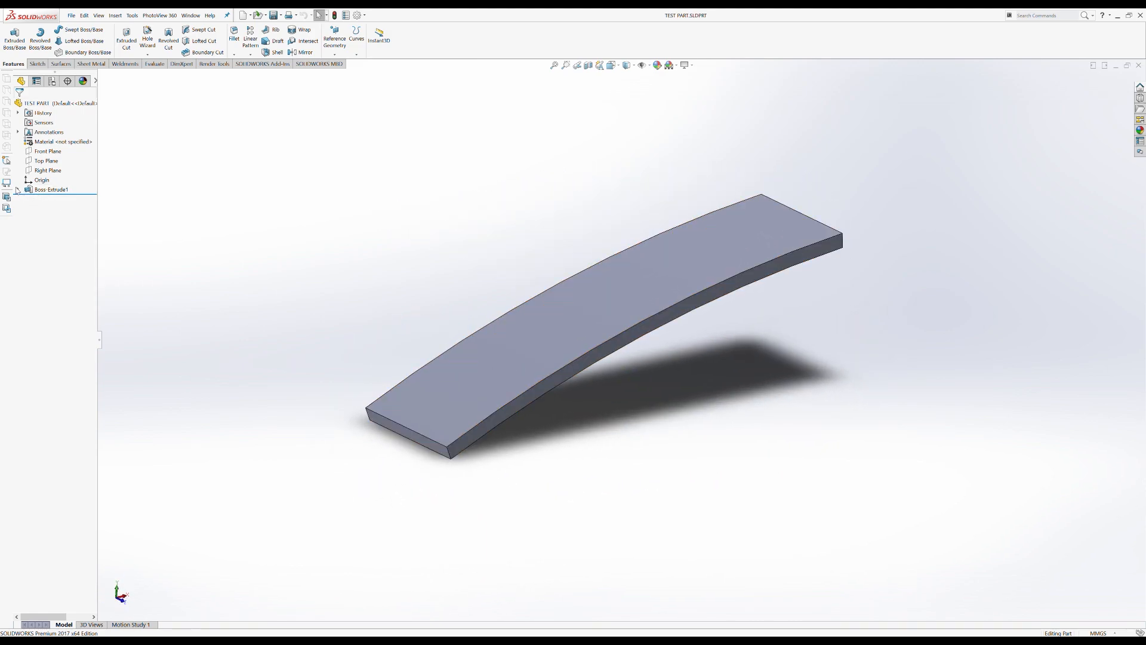
- Expand Boss-Extrude1 and open Sketch1, the arc profile with angle dimensions, for editing
{"action": "left_click", "coordinate": [19, 190]}
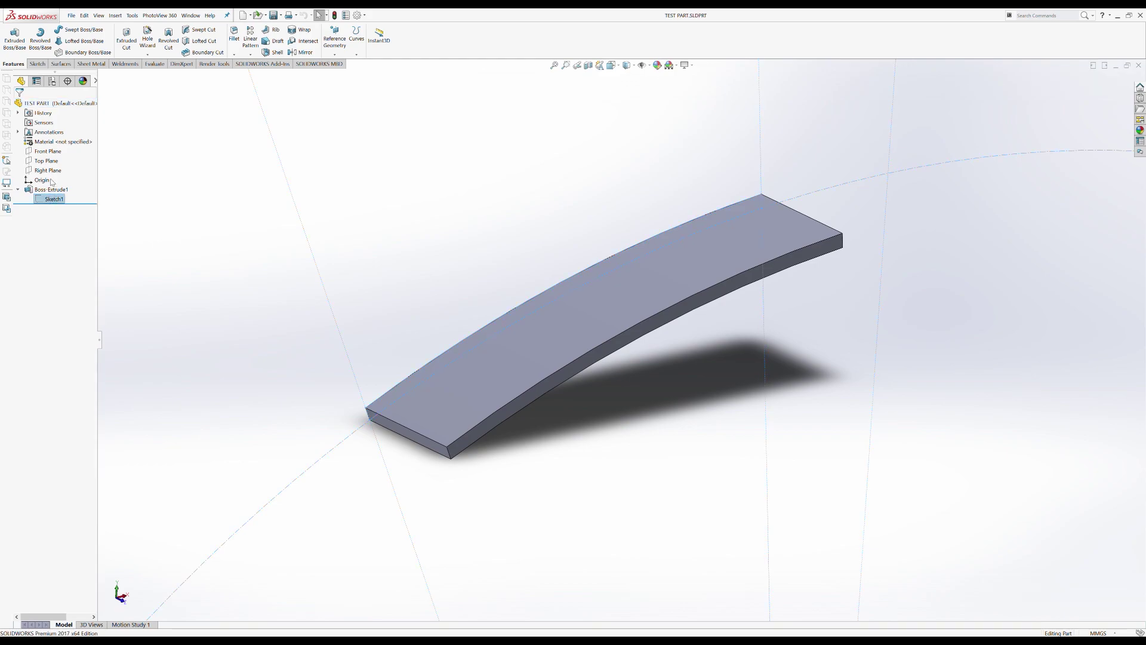
{"action": "double_click", "coordinate": [51, 199]}
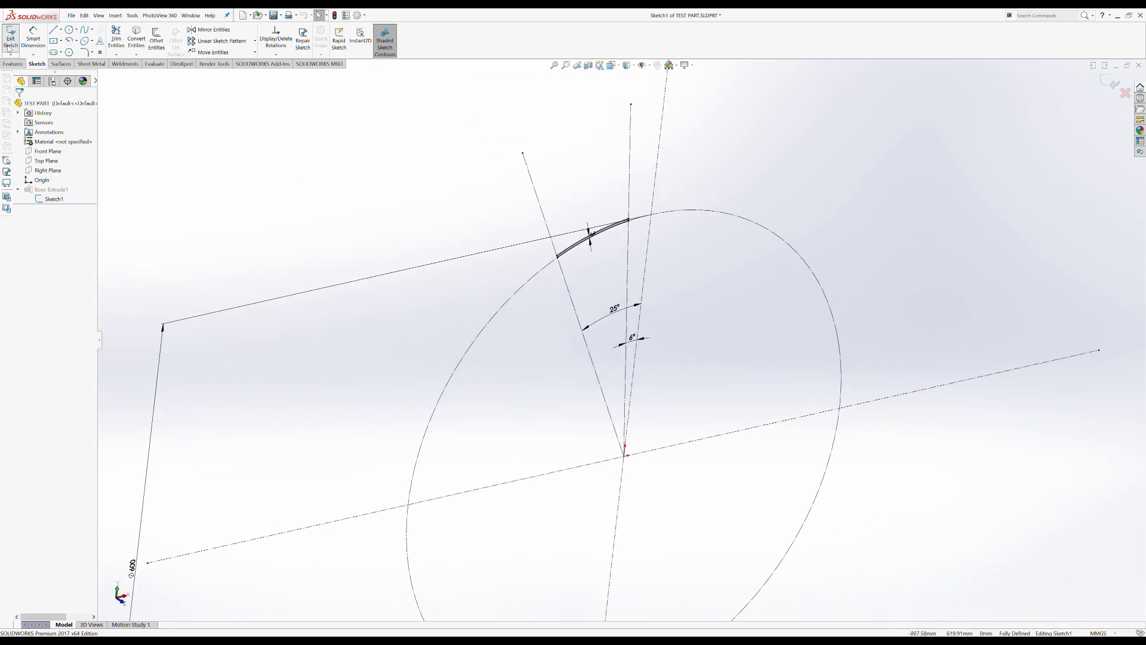
- Exit the arc sketch, leaving the curved bar's extrusion in place
{"action": "left_click", "coordinate": [11, 33]}
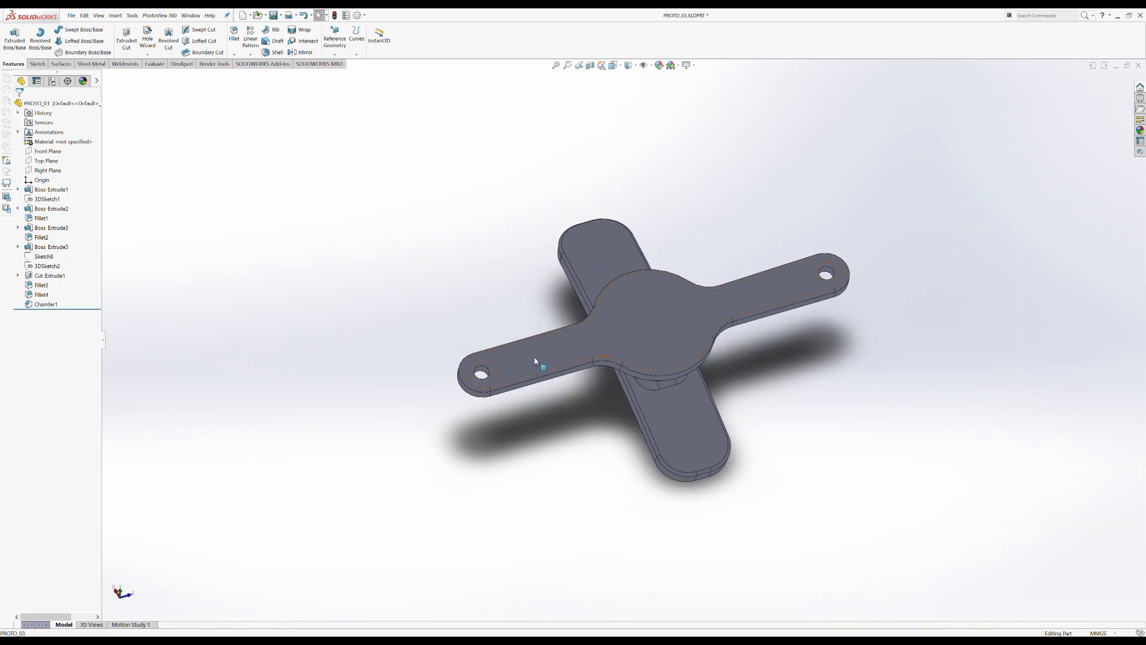
- Roll the feature history back to Boss-Extrude1, then forward to just below Boss-Extrude3
{"action": "left_click_drag", "start_coordinate": [538, 361], "coordinate": [639, 313]}
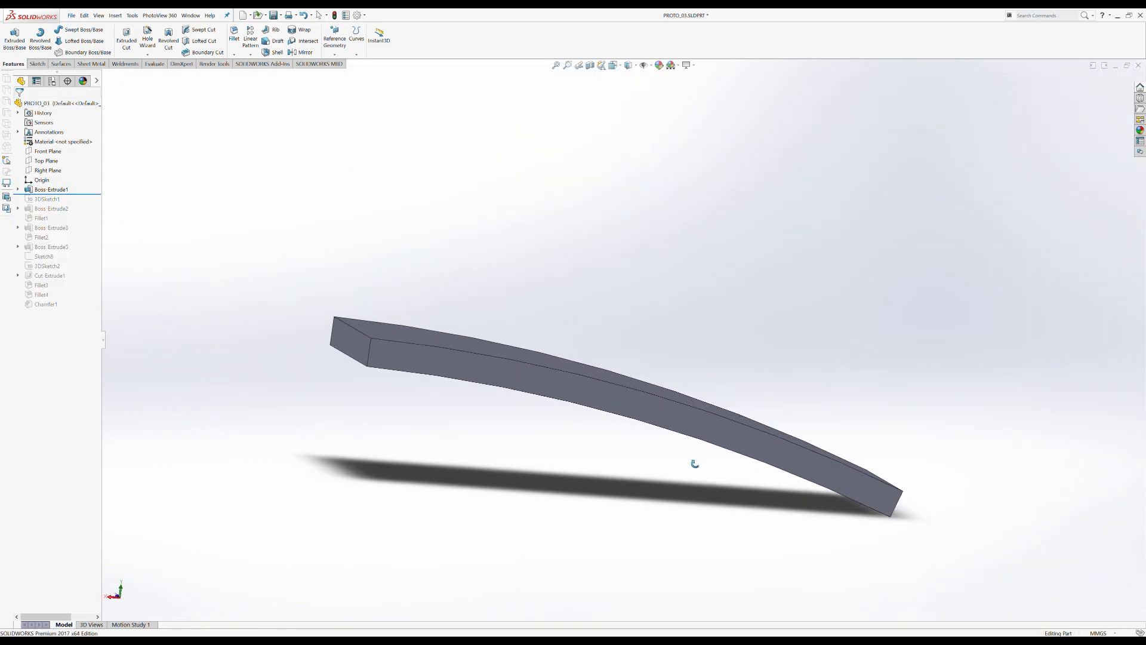
{"action": "left_click_drag", "start_coordinate": [694, 463], "coordinate": [682, 484]}
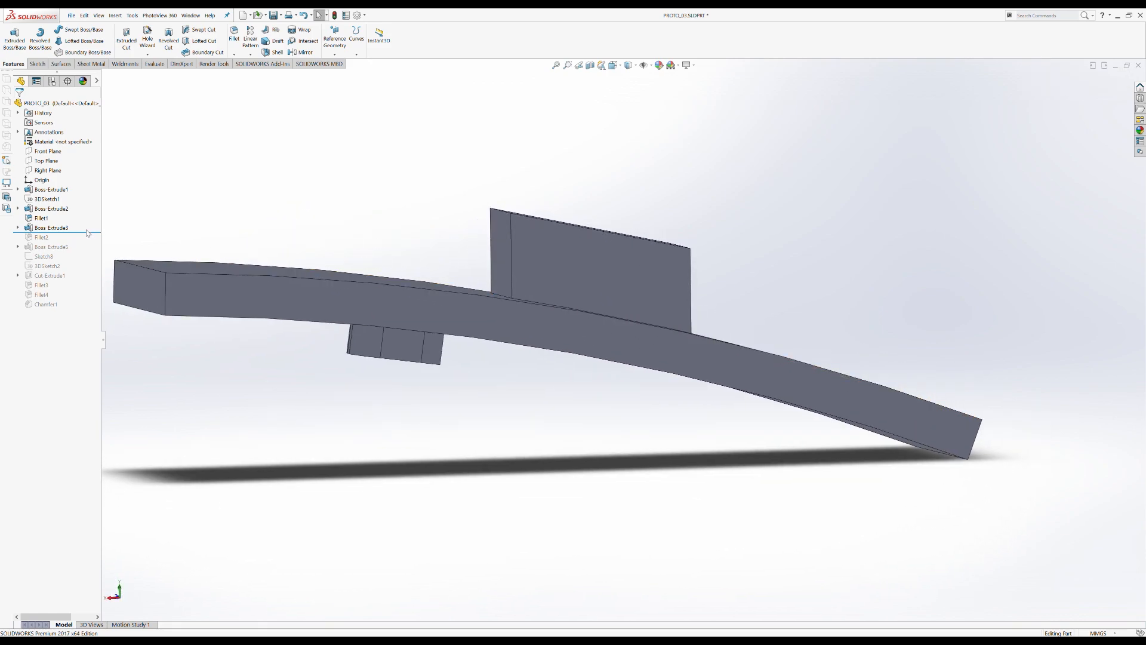
- Load the exported bracket STL onto the Prusa Mini bed with ASA filament and 15% infill
{"action": "left_click", "coordinate": [42, 237]}
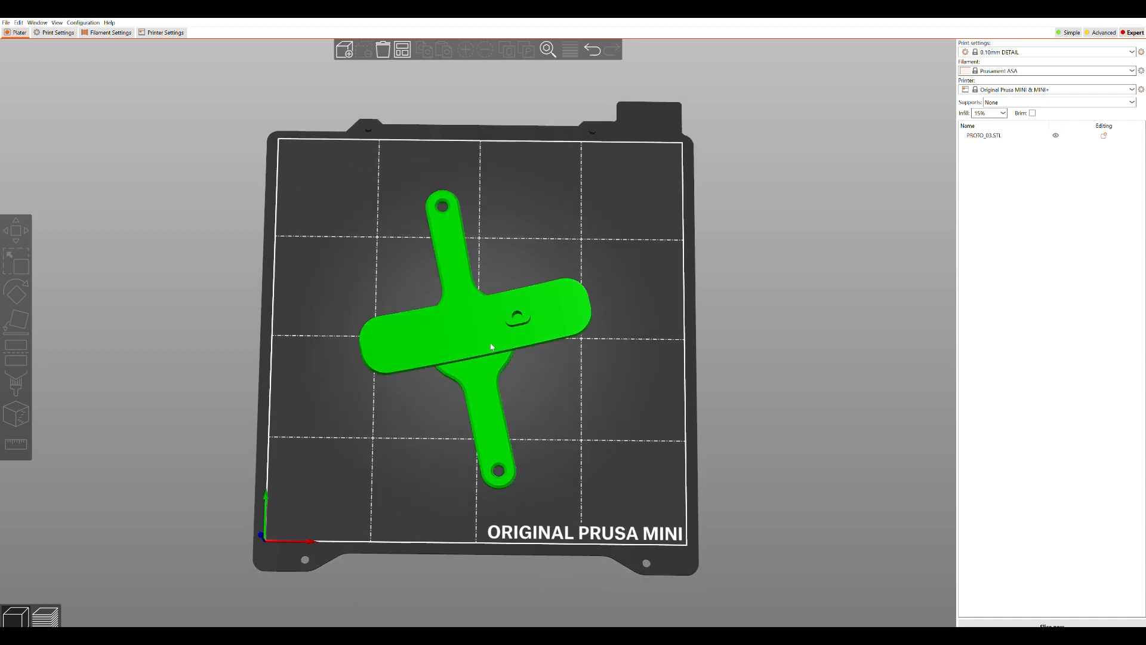
- Rotate the bracket about its vertical Z axis on the Prusa Mini bed
{"action": "left_click", "coordinate": [14, 293]}
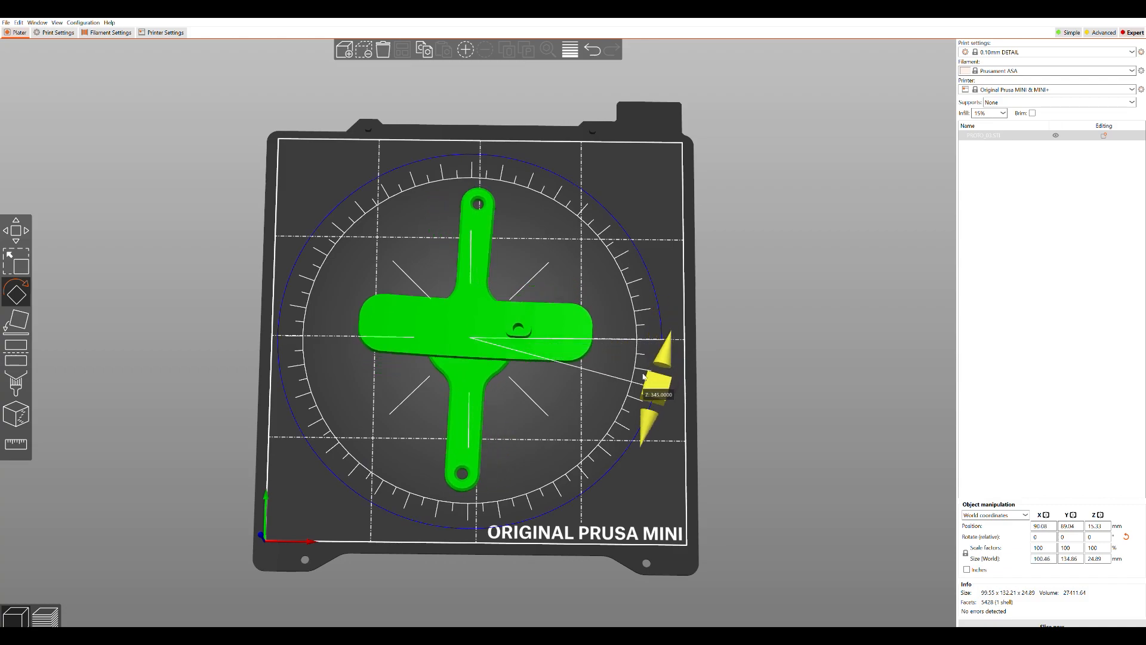
{"action": "left_click_drag", "start_coordinate": [651, 388], "coordinate": [511, 153]}
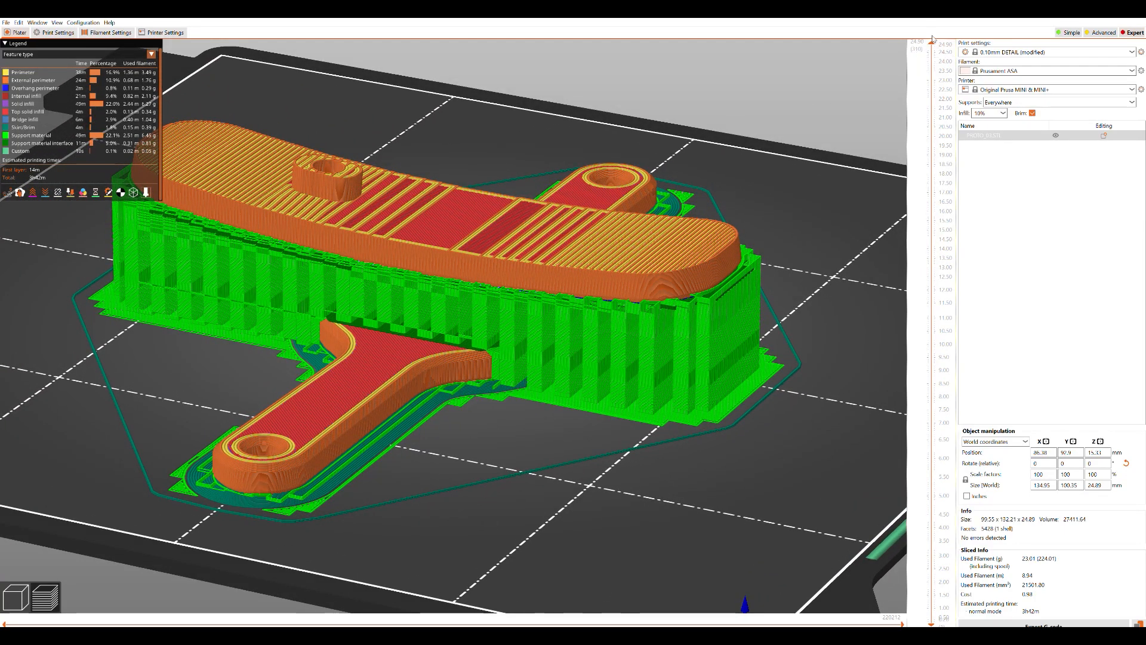
{"action": "left_click_drag", "start_coordinate": [941, 42], "coordinate": [942, 71]}
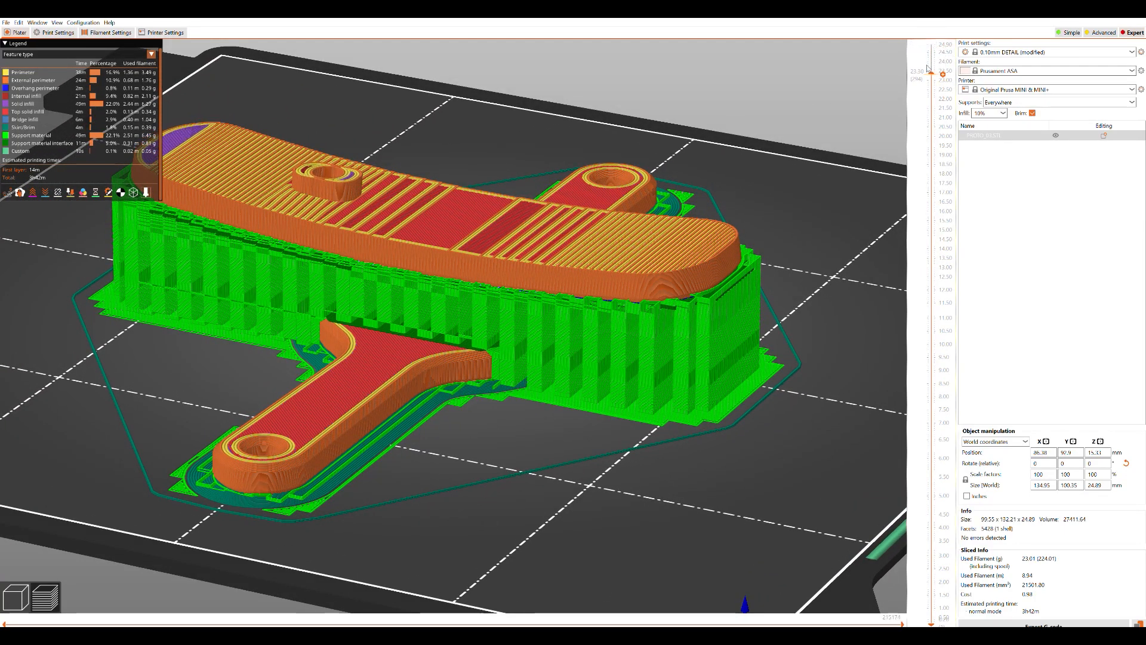
{"action": "left_click_drag", "start_coordinate": [942, 69], "coordinate": [942, 110]}
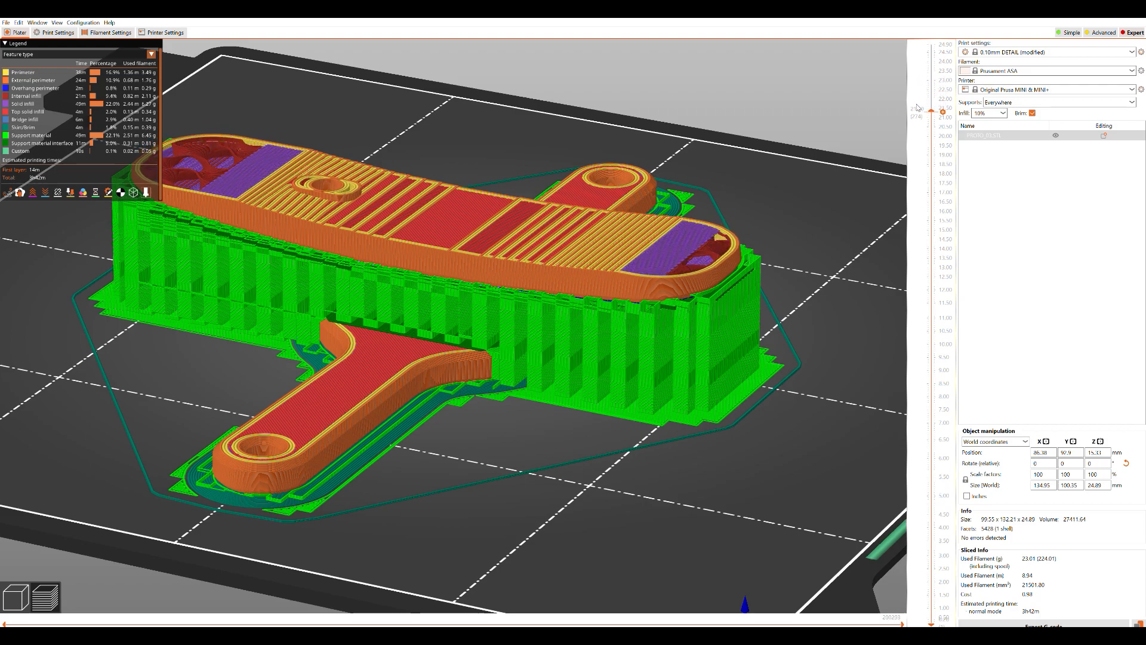
{"action": "left_click_drag", "start_coordinate": [944, 108], "coordinate": [943, 170]}
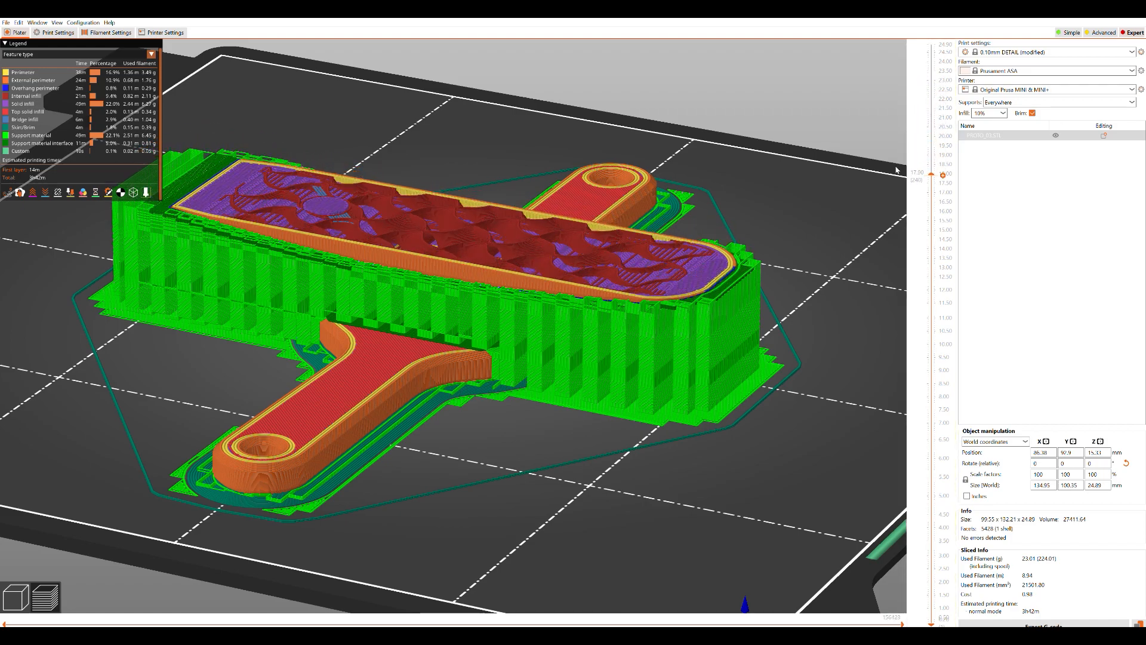
{"action": "left_click_drag", "start_coordinate": [944, 172], "coordinate": [944, 264]}
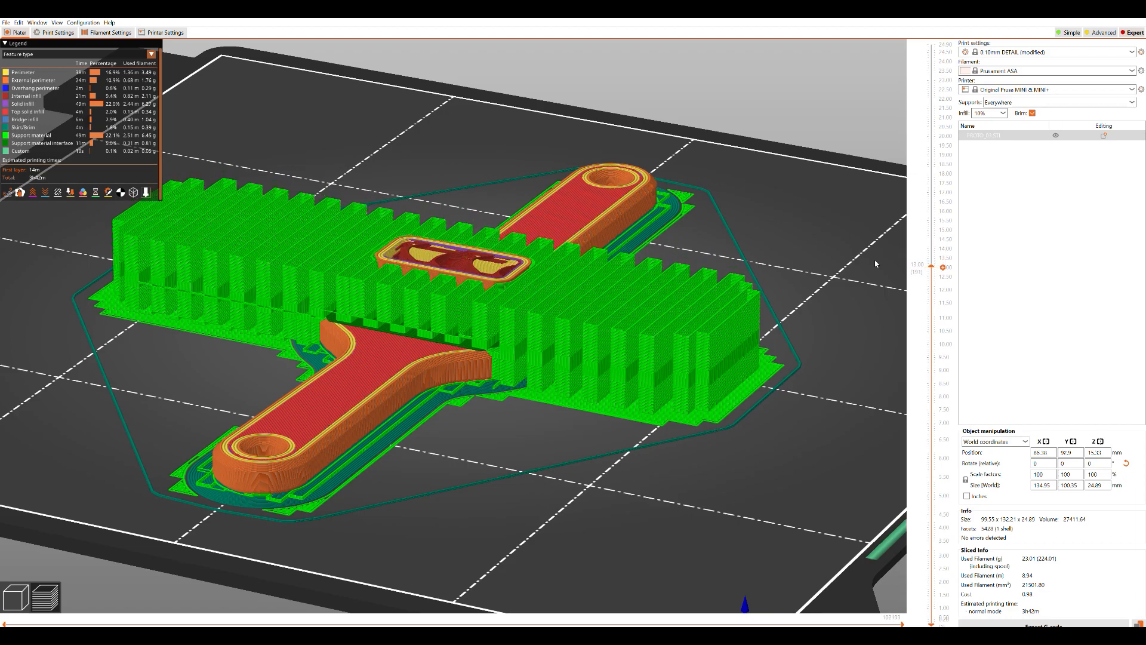
{"action": "left_click_drag", "start_coordinate": [935, 263], "coordinate": [935, 446]}
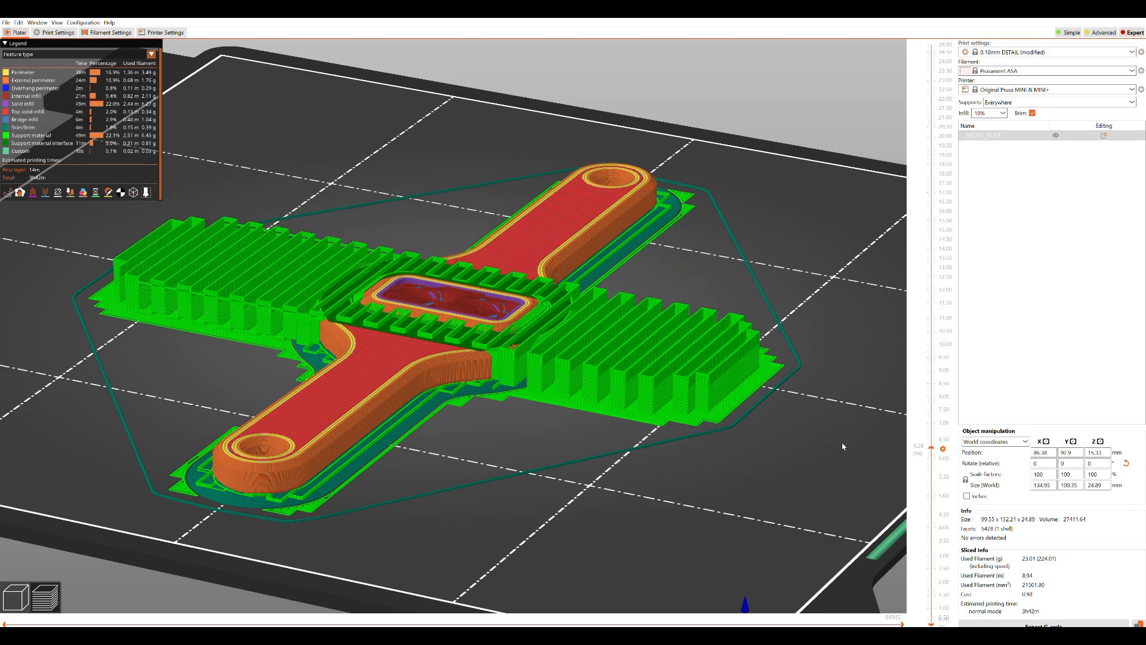